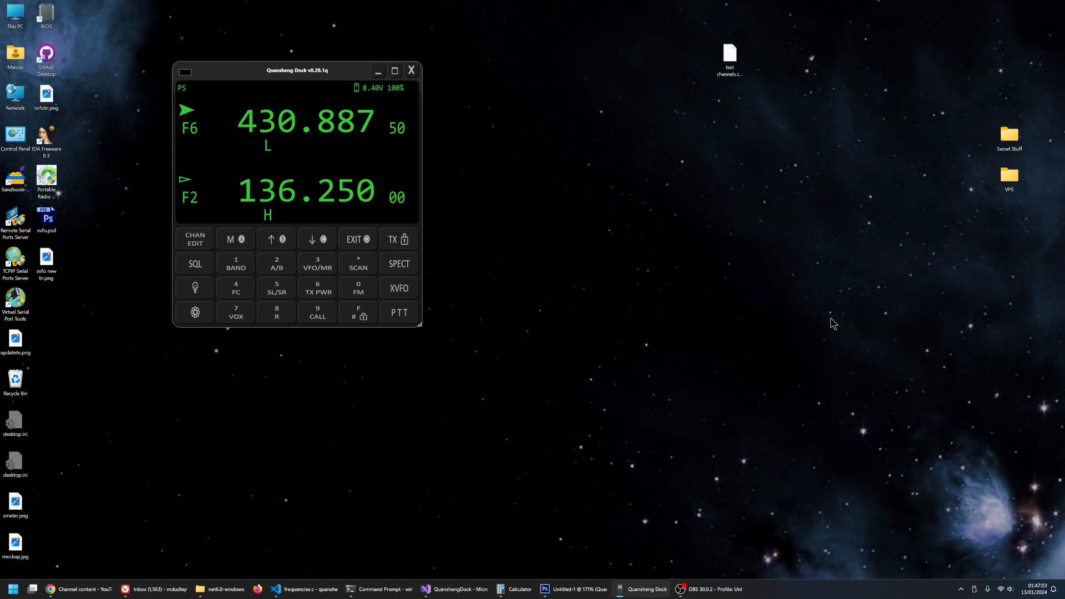
mouse_move(412, 280)
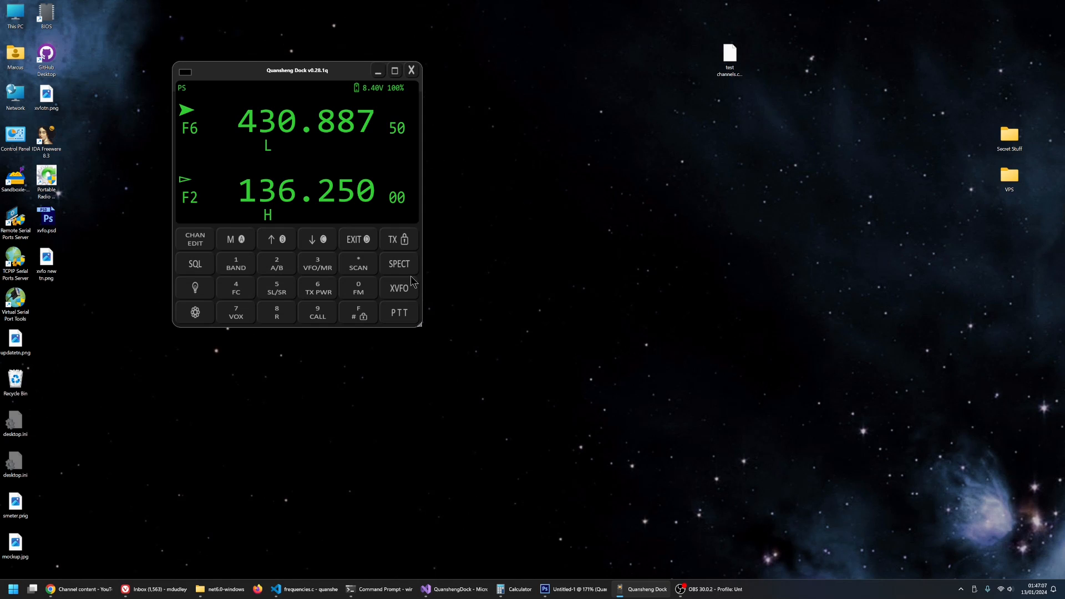
mouse_move(475, 279)
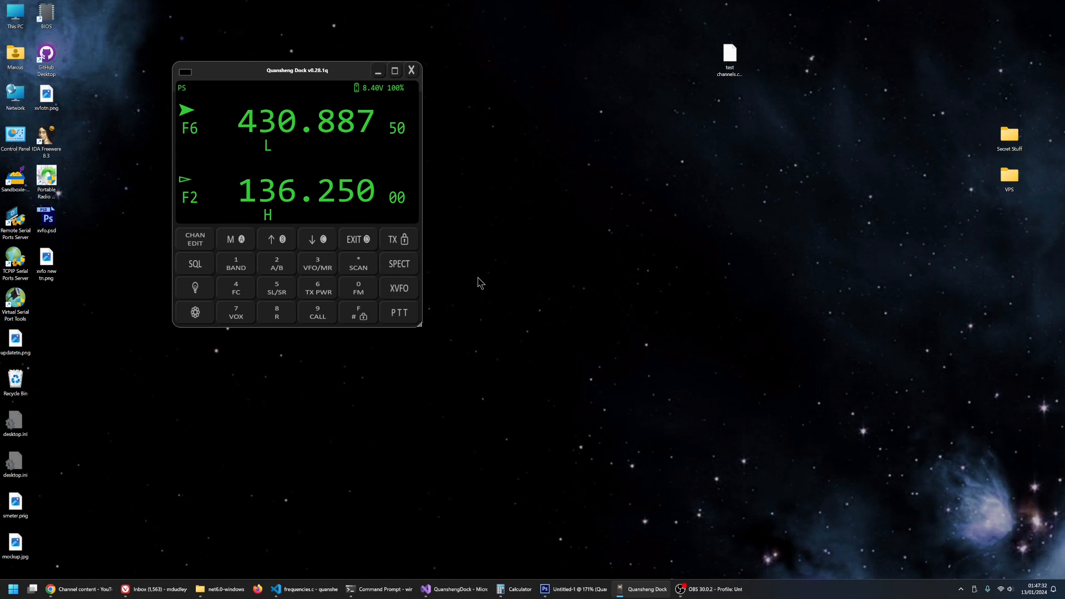
mouse_move(297, 71)
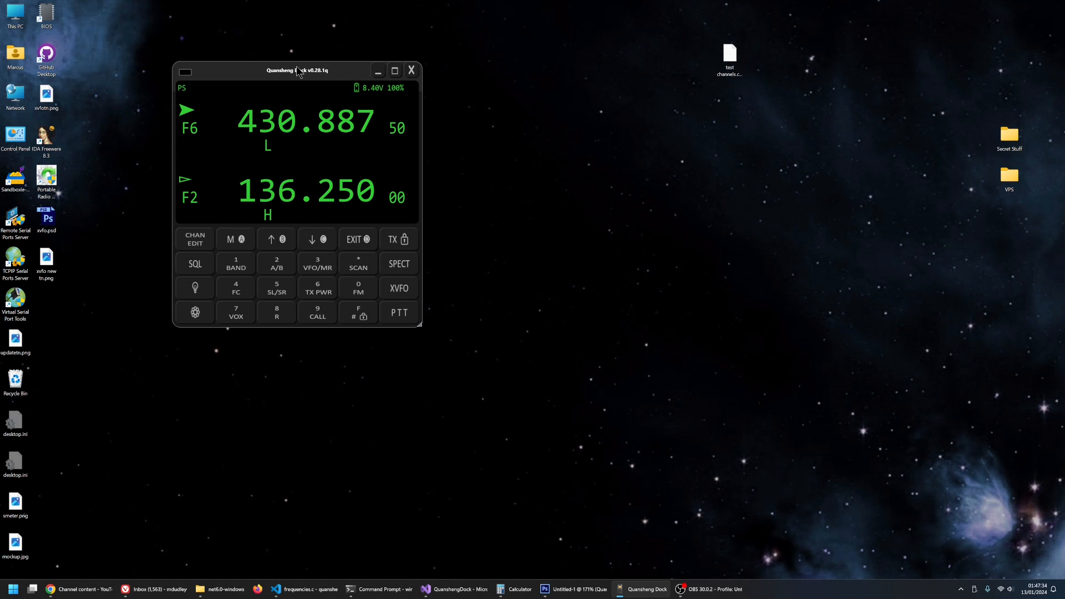
- Drag the radio keypad window slightly up and to the left
left_click_drag(296, 70, 273, 57)
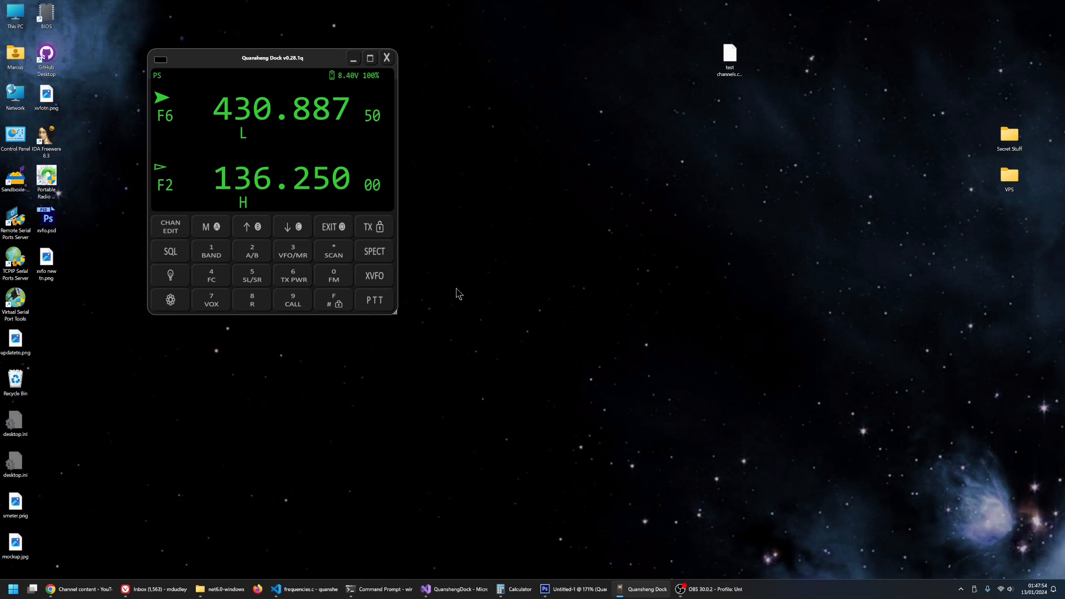
mouse_move(299, 171)
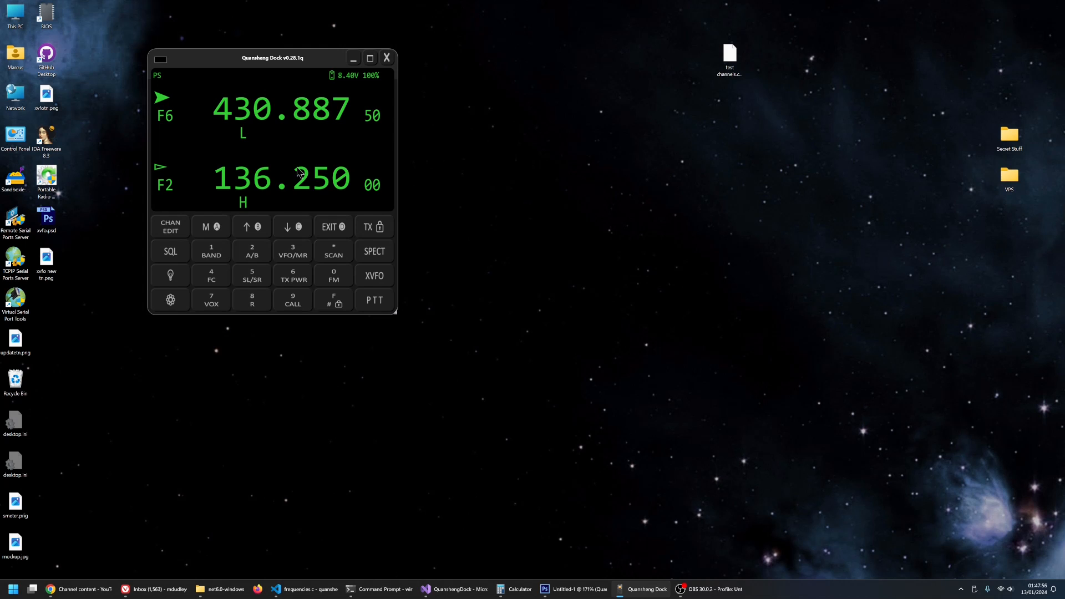
mouse_move(504, 302)
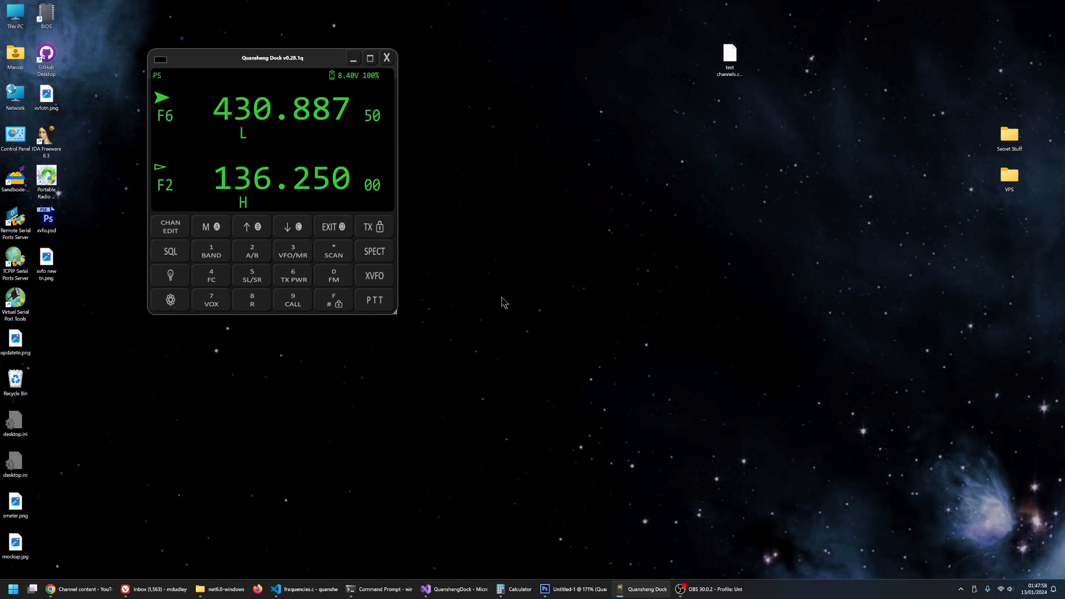
mouse_move(371, 306)
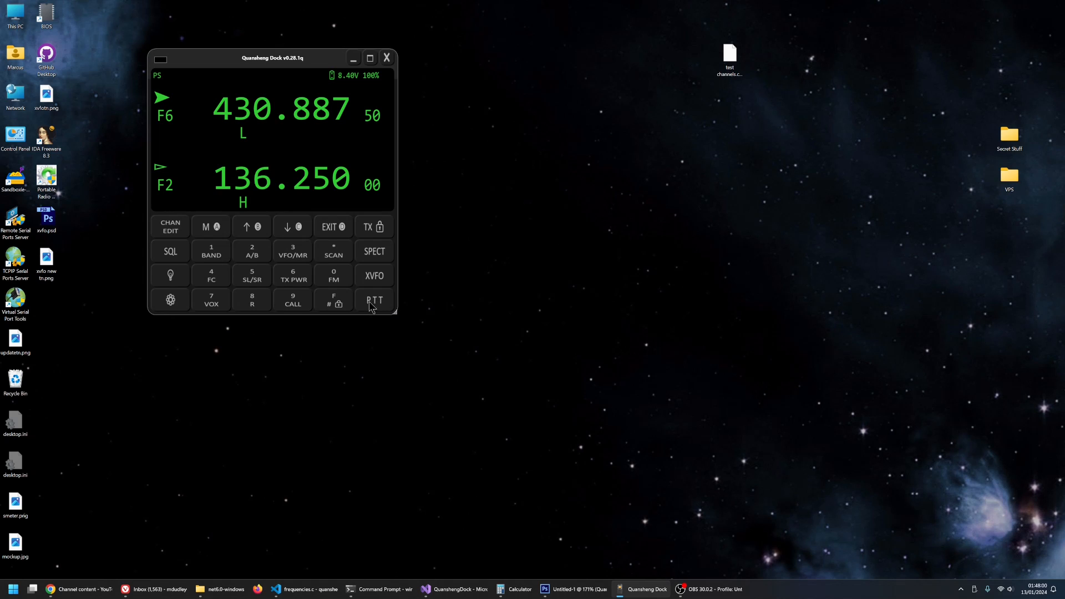
mouse_move(393, 308)
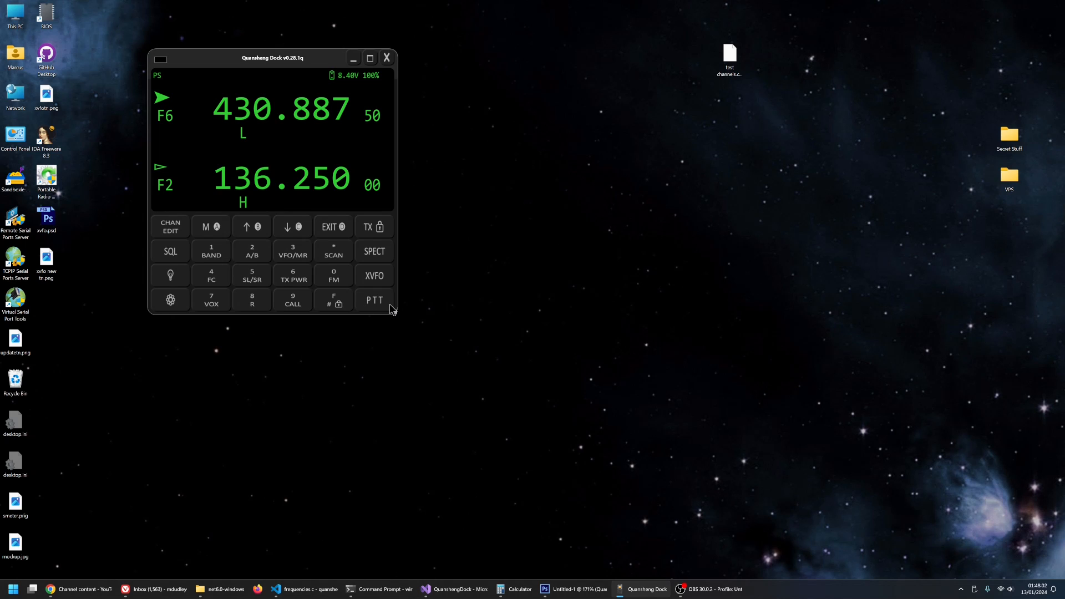
mouse_move(379, 282)
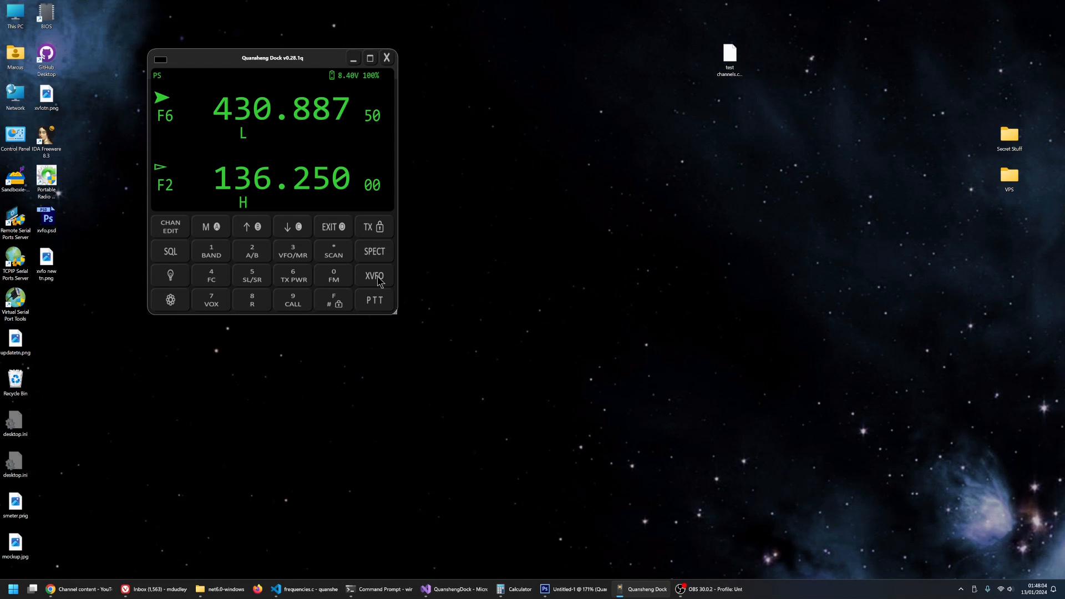
- Switch to the XVFO view at 430.88750 FM wide and move it toward screen centre
left_click(373, 276)
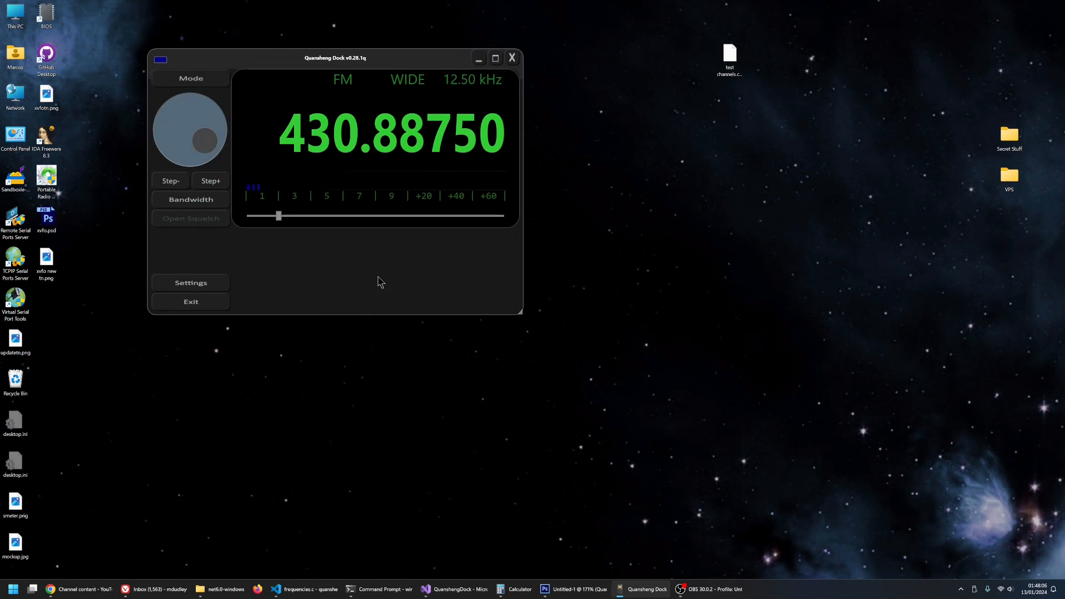
left_click_drag(335, 58, 348, 66)
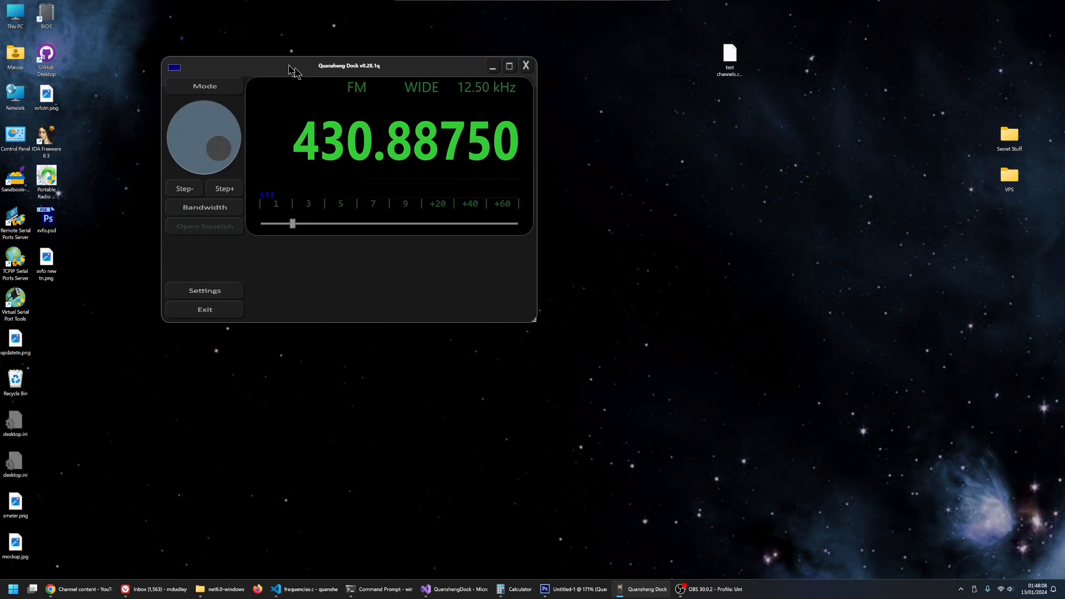
left_click_drag(348, 66, 423, 120)
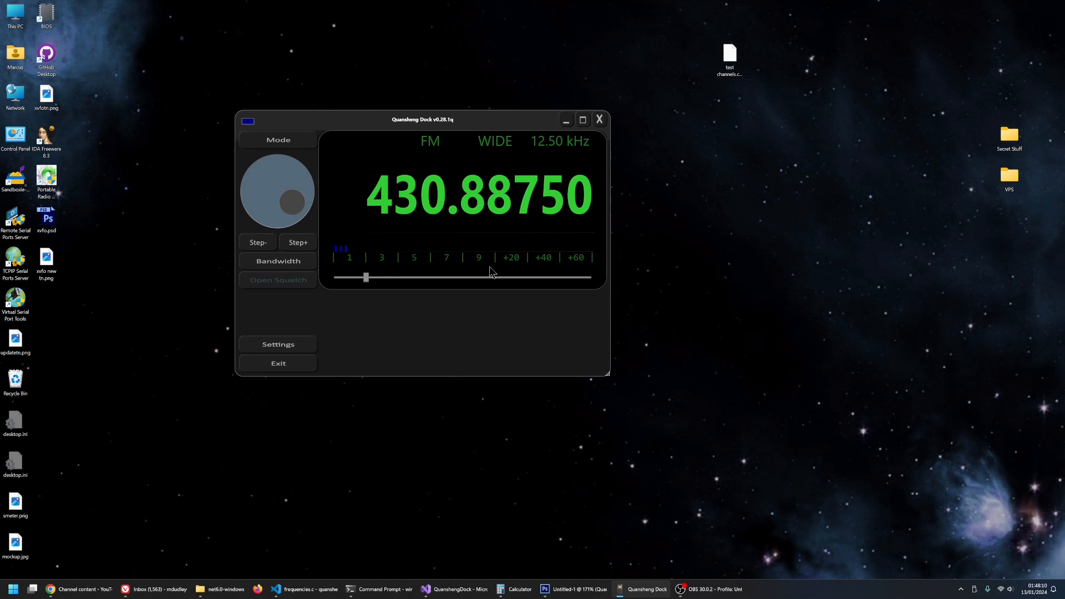
mouse_move(396, 278)
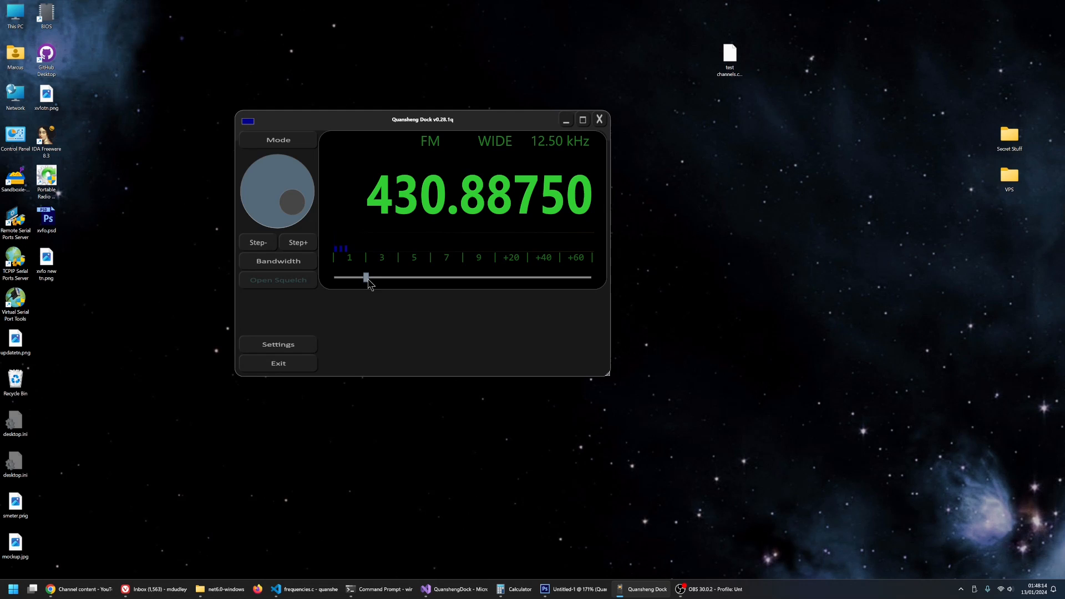
- Adjust squelch, tune up to 433.38750, and change the mode from FM to BYP
left_click_drag(366, 276, 314, 275)
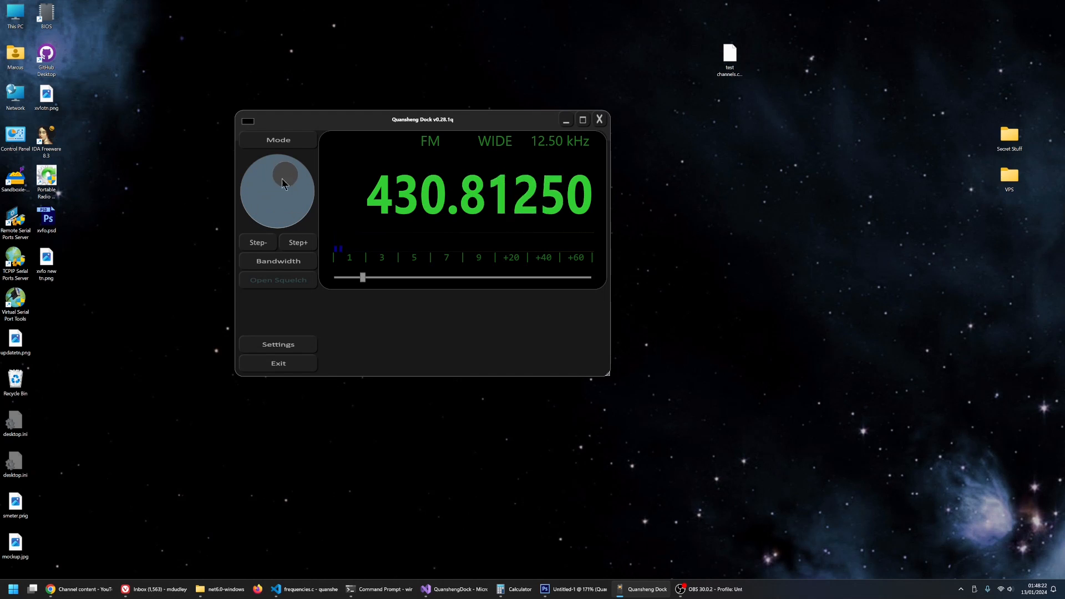
left_click_drag(284, 174, 284, 209)
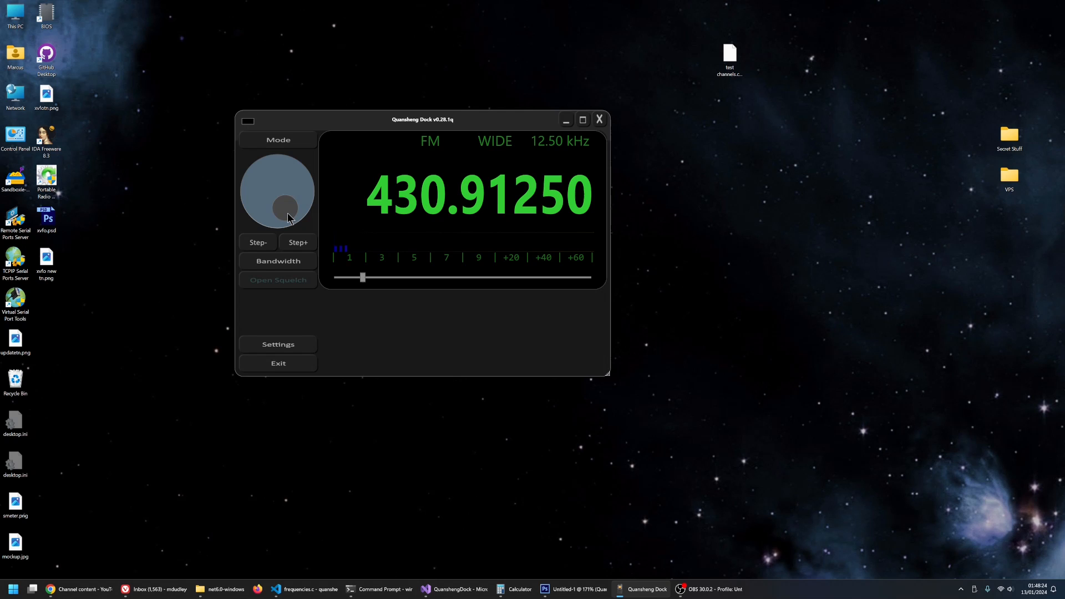
mouse_move(435, 279)
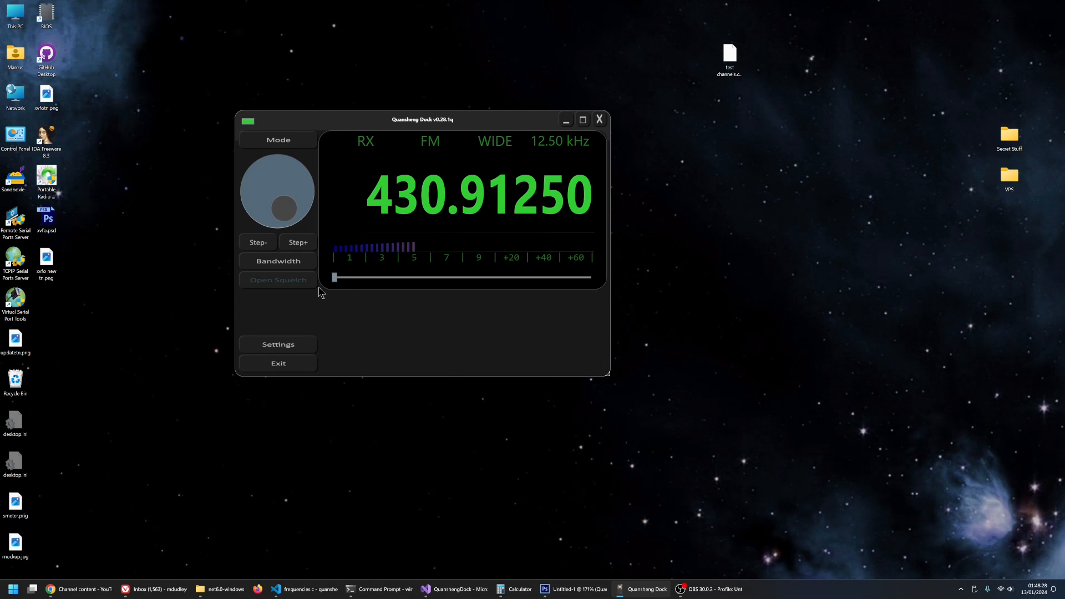
mouse_move(366, 235)
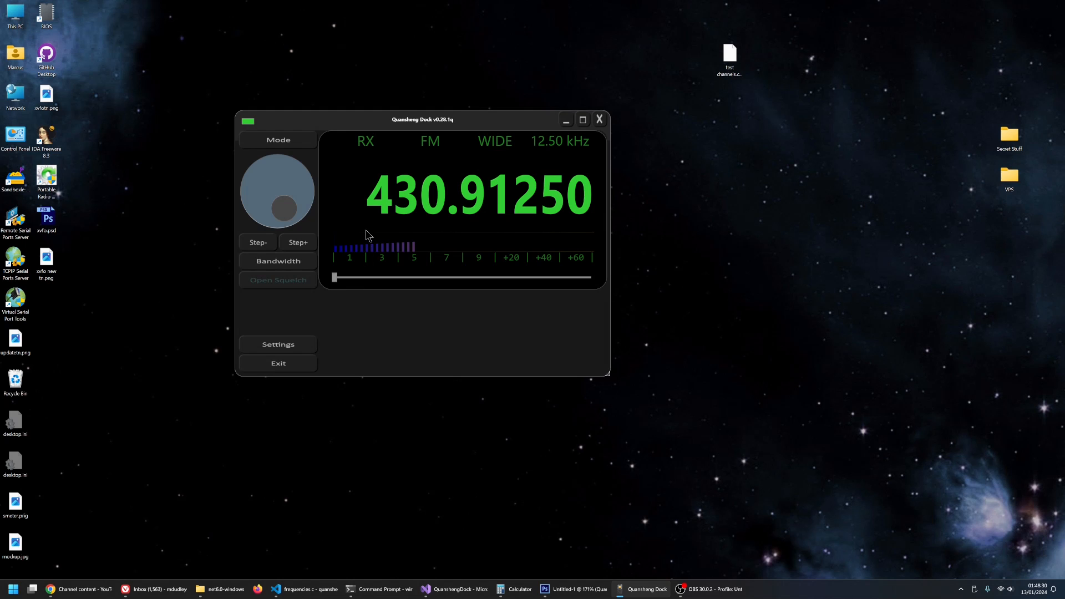
mouse_move(285, 210)
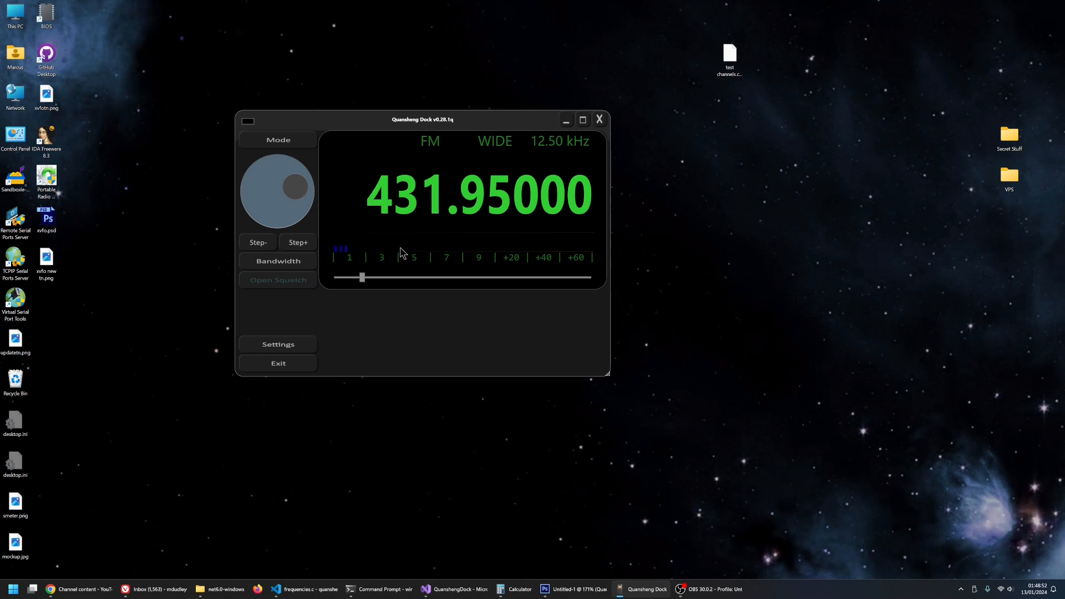
mouse_move(382, 263)
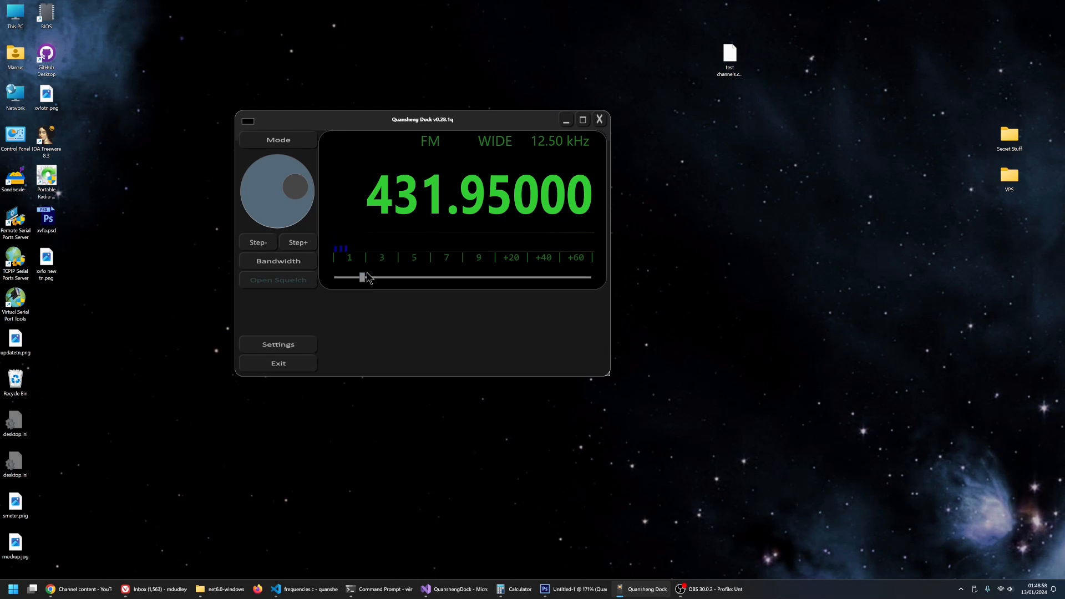
mouse_move(362, 280)
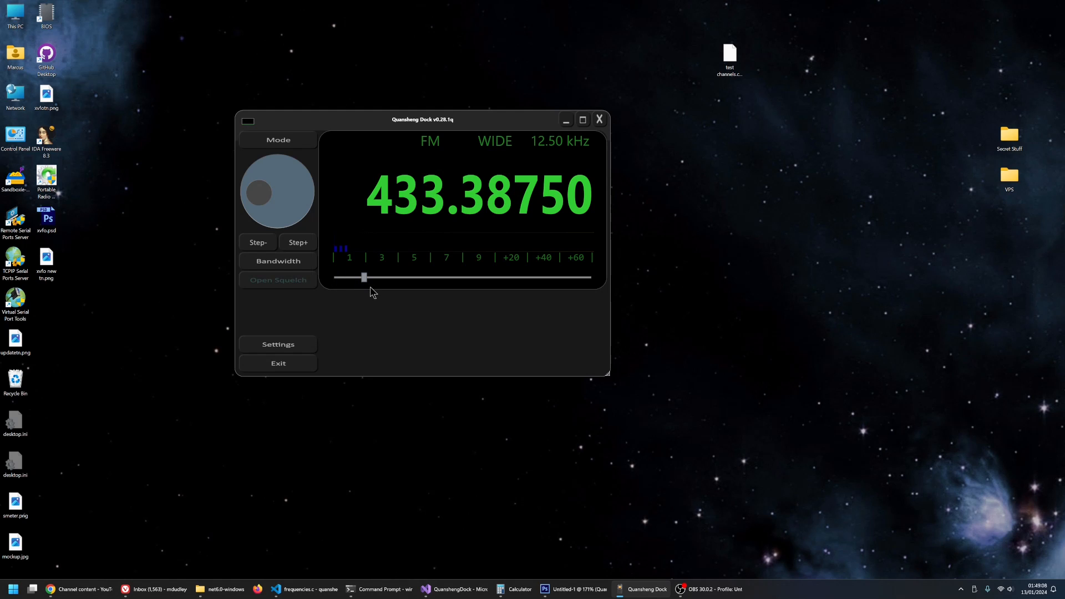
mouse_move(314, 209)
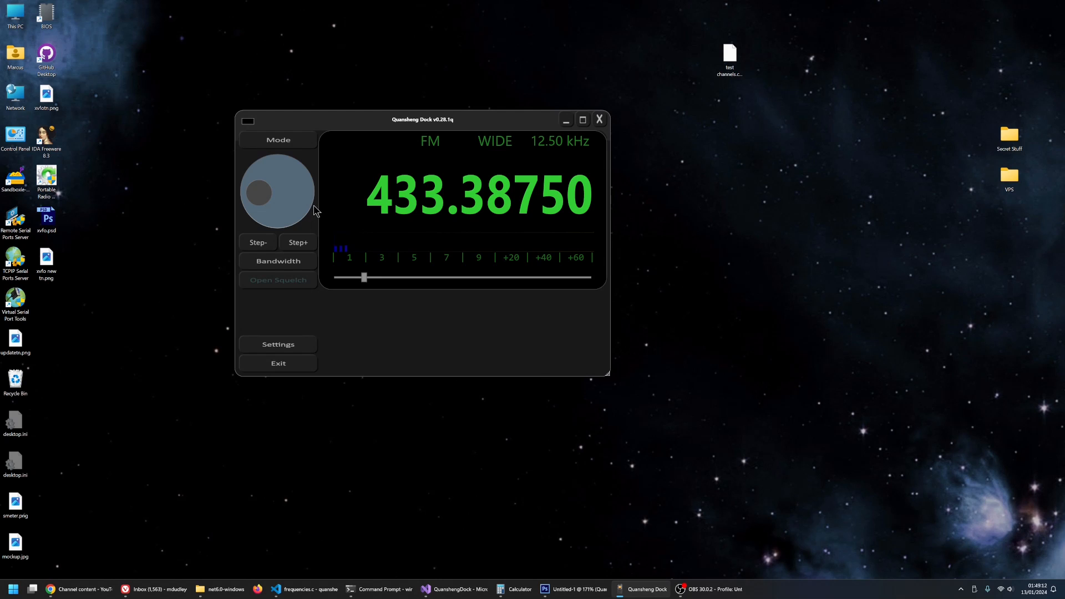
mouse_move(482, 319)
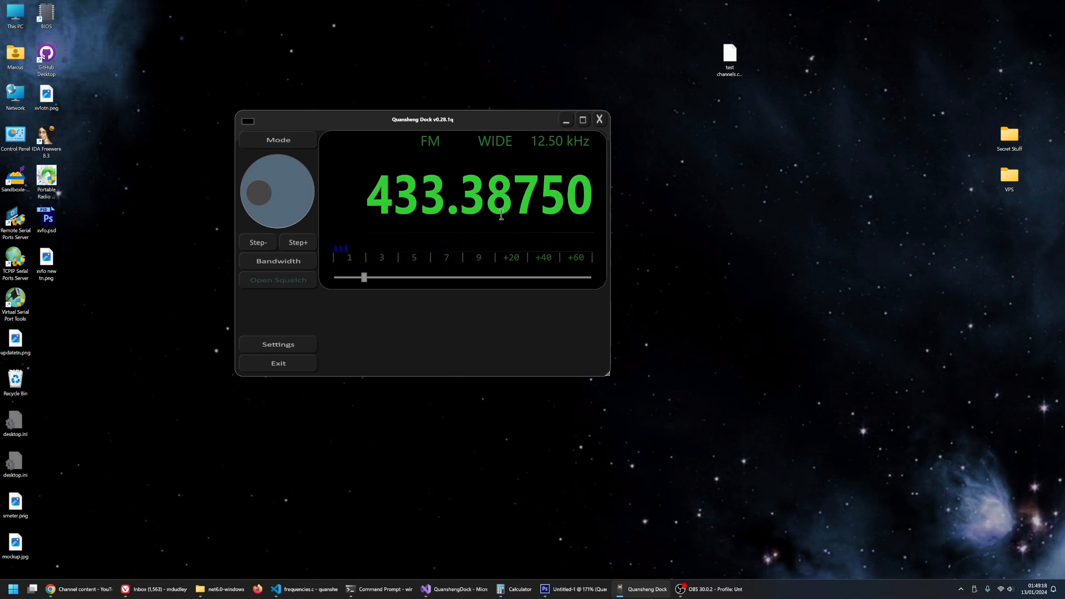
mouse_move(465, 197)
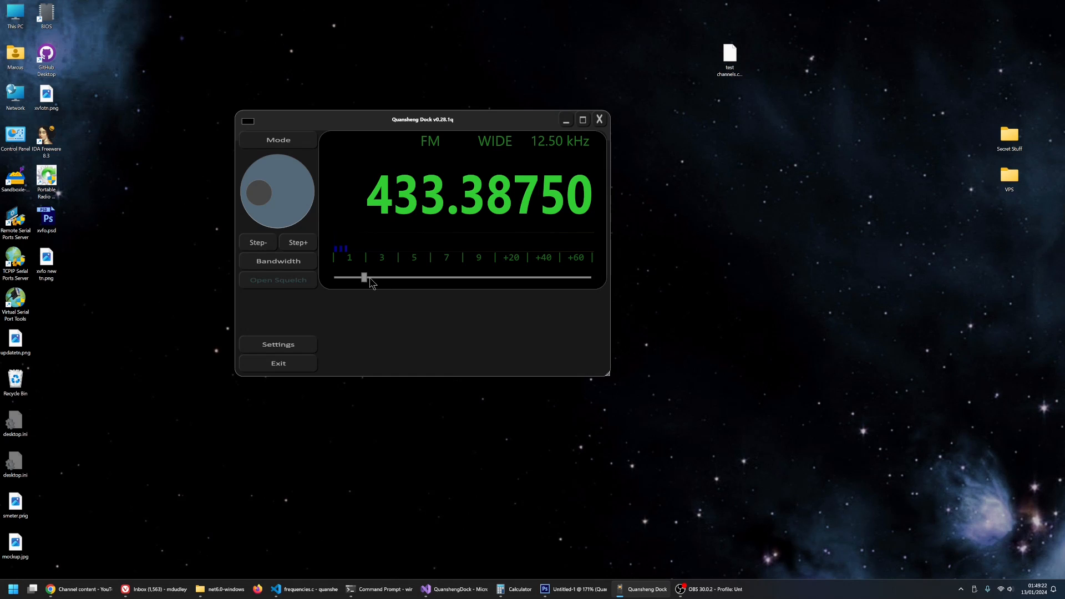
left_click(278, 140)
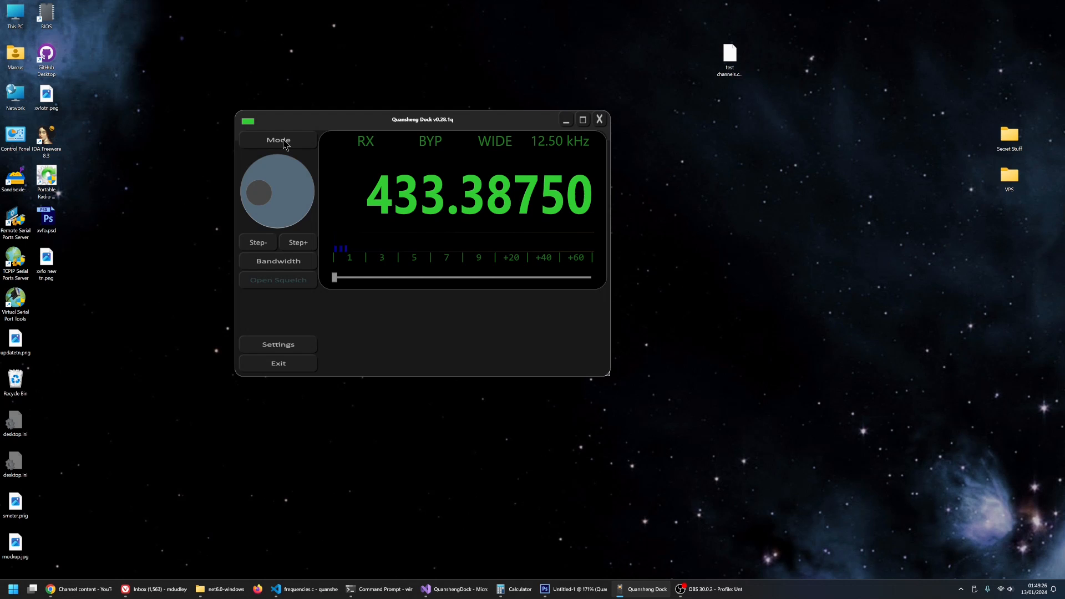
left_click(277, 139)
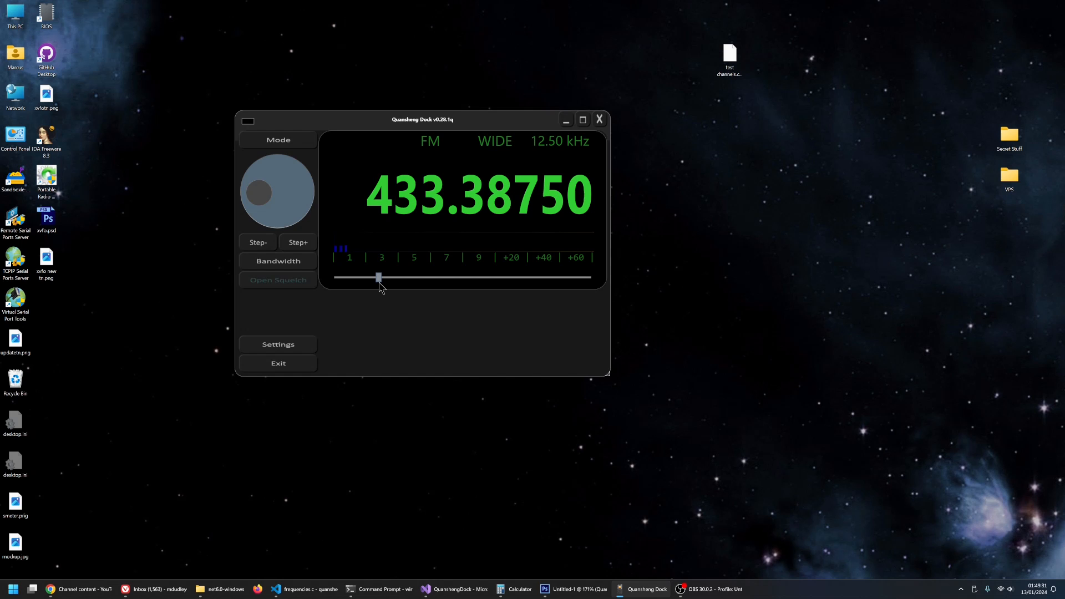
mouse_move(378, 238)
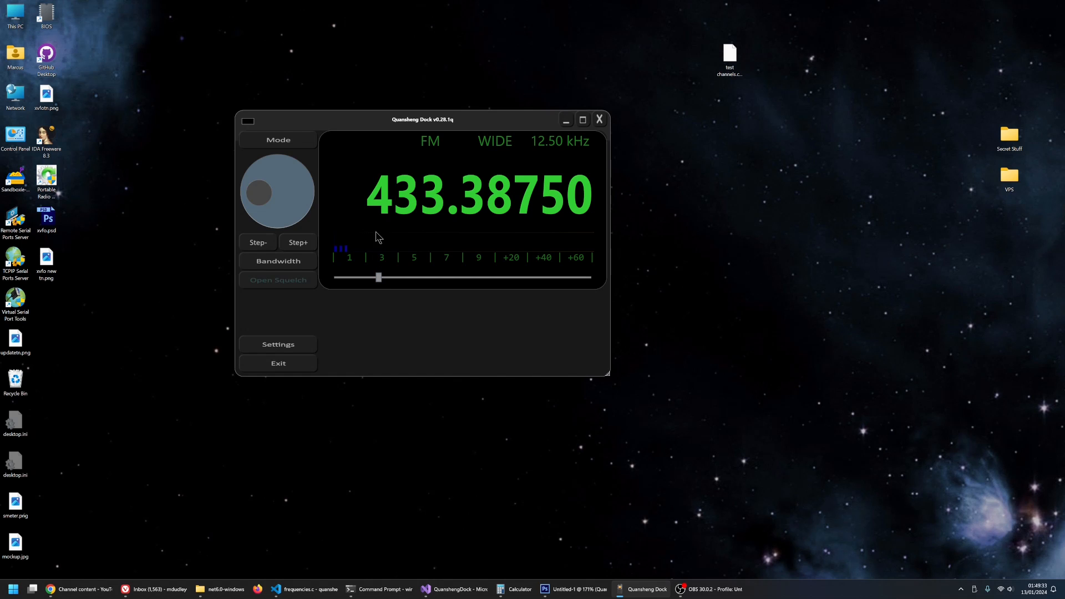
left_click(277, 261)
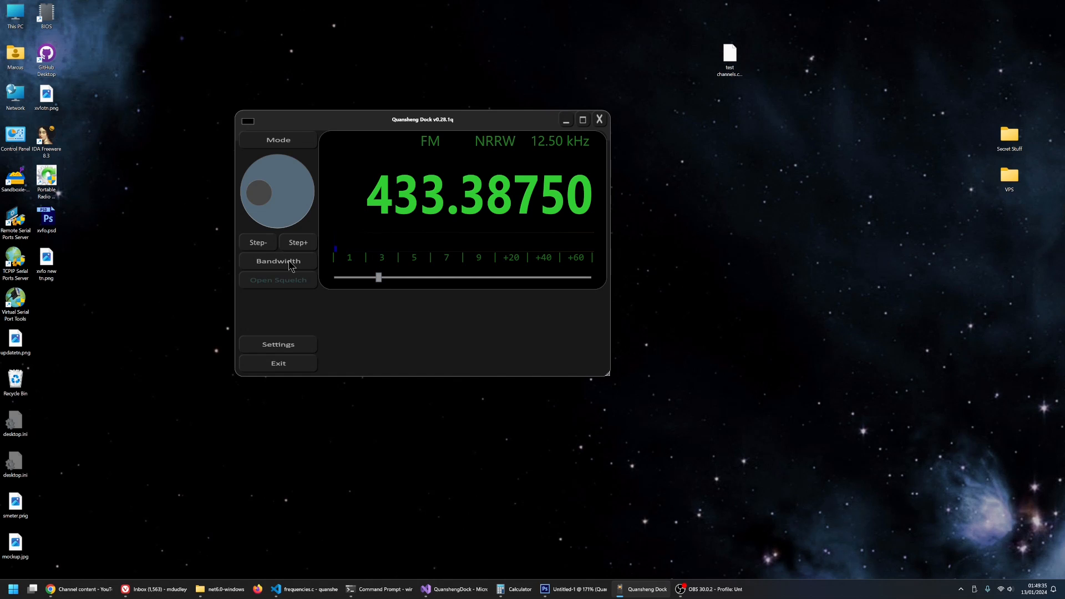
left_click(277, 260)
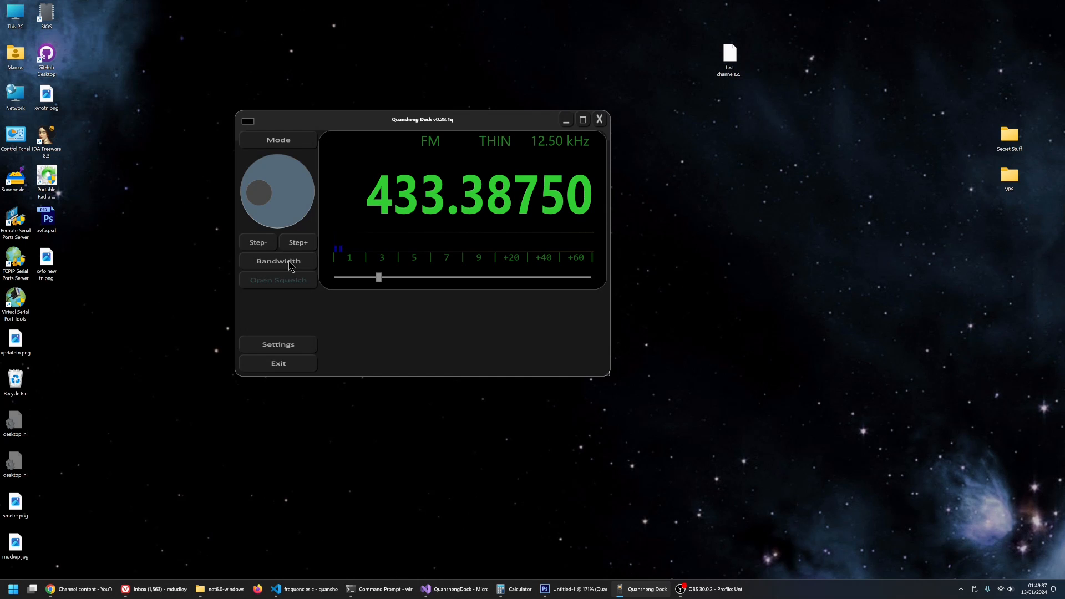
left_click(278, 261)
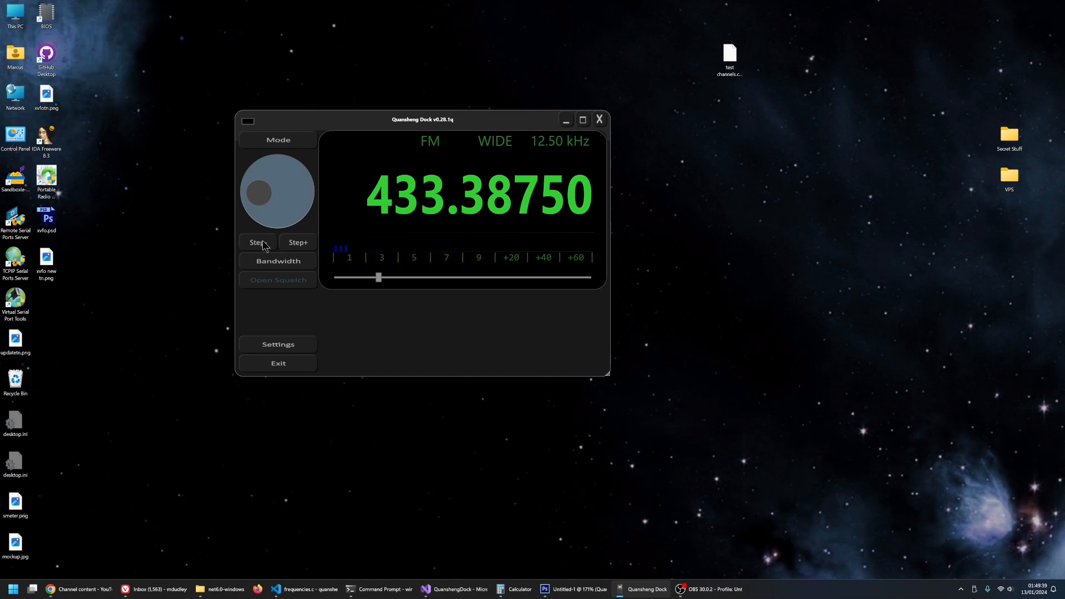
mouse_move(309, 246)
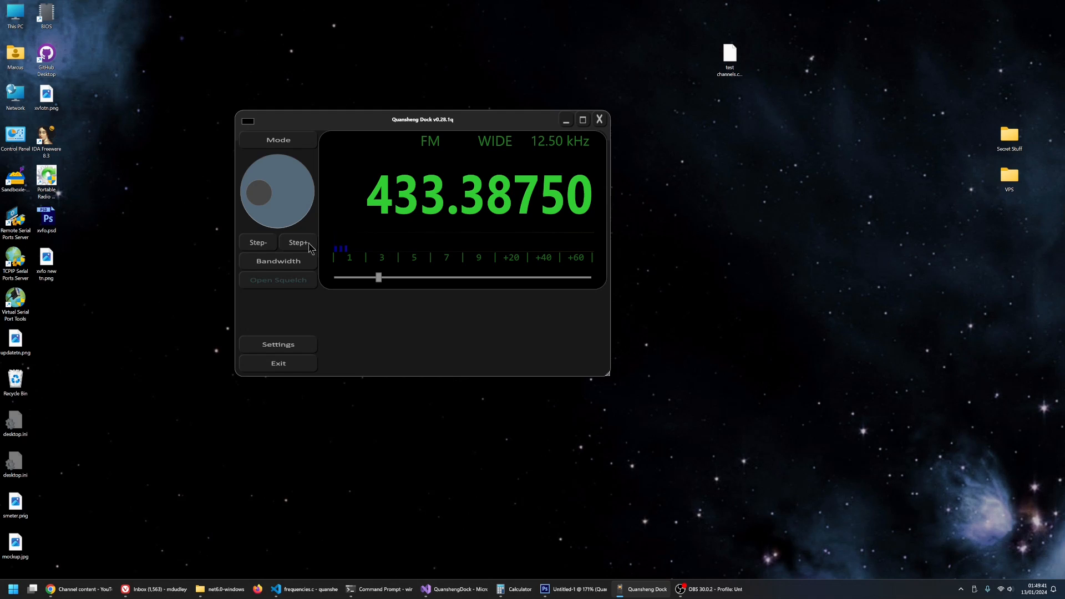
mouse_move(238, 207)
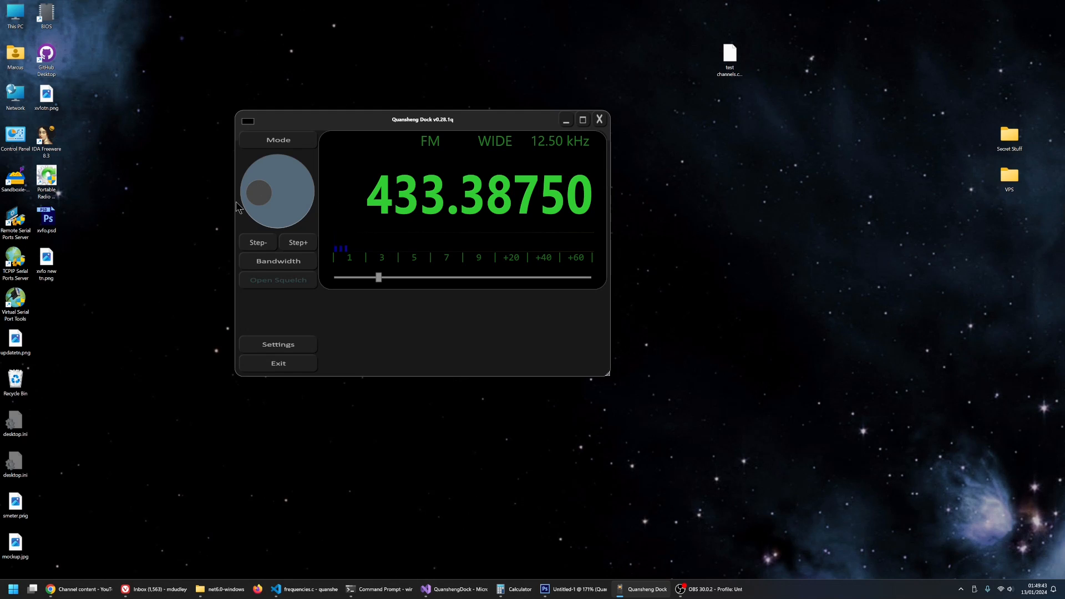
left_click(277, 261)
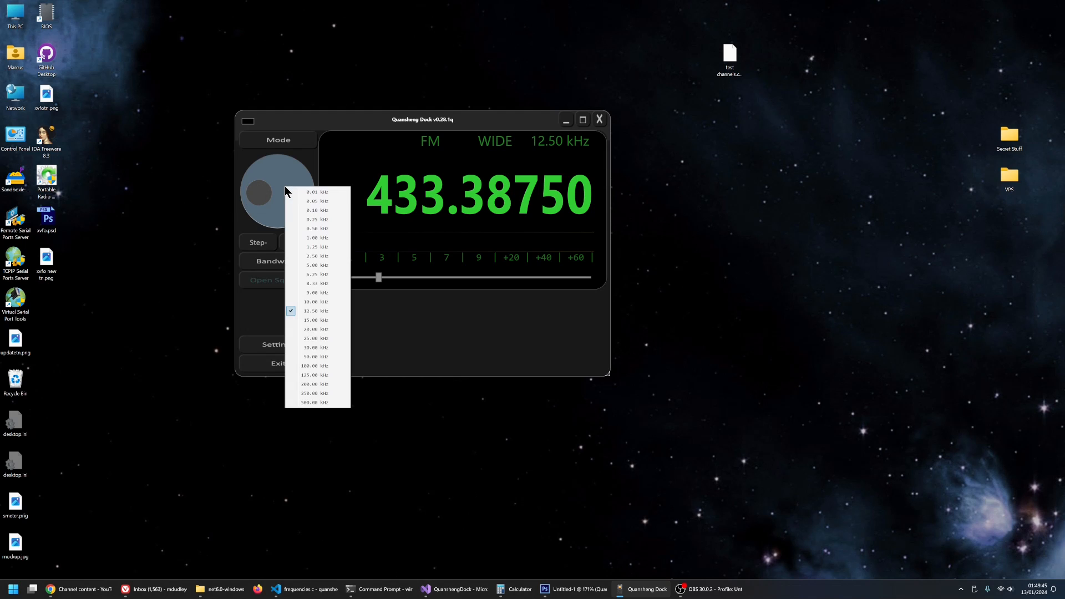
mouse_move(314, 265)
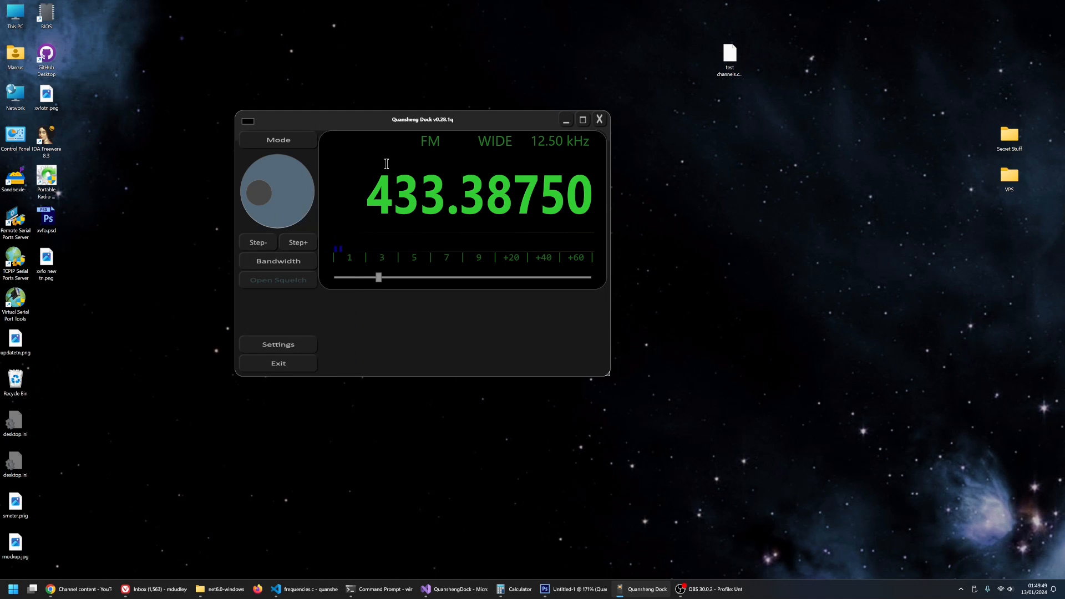
mouse_move(411, 178)
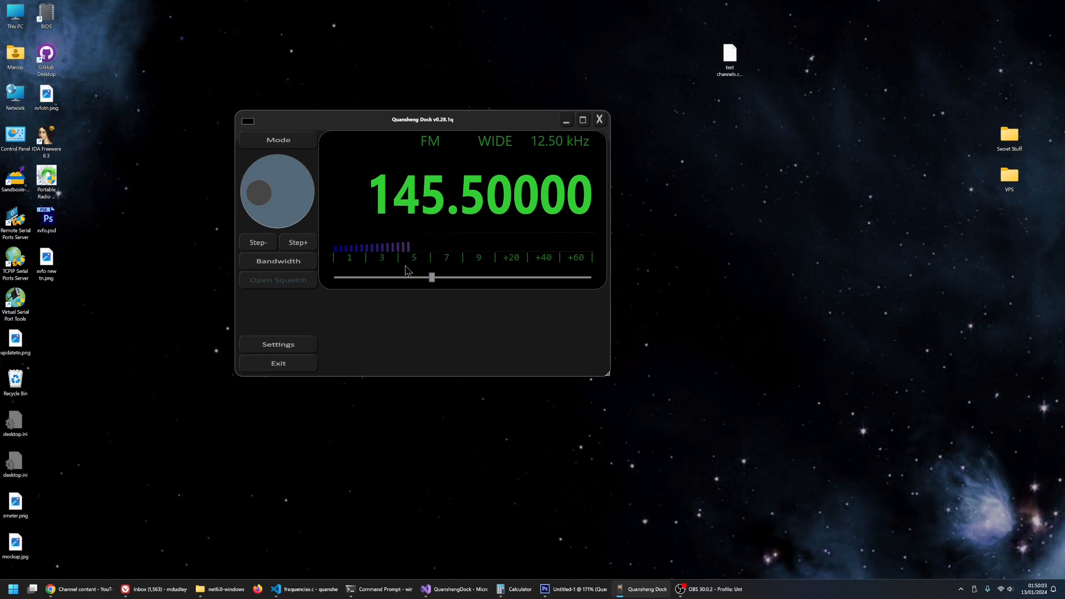
mouse_move(472, 297)
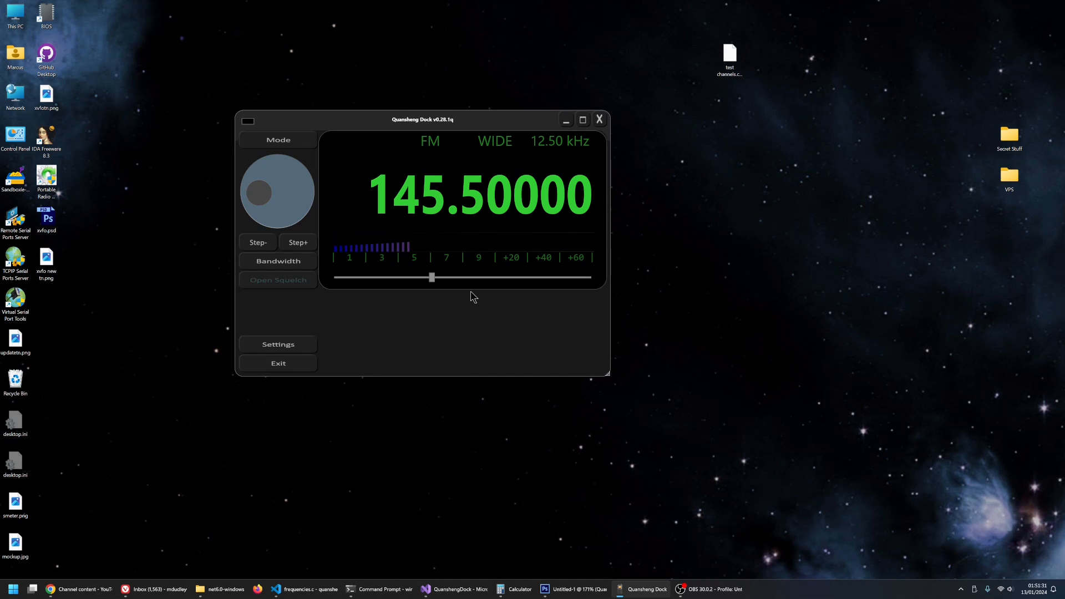
mouse_move(997, 568)
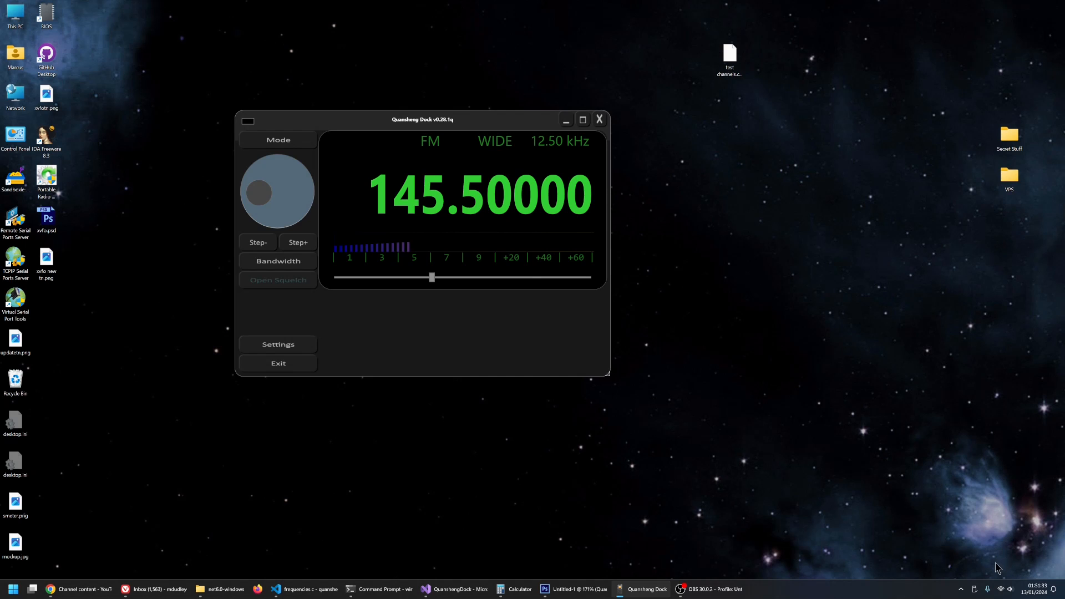